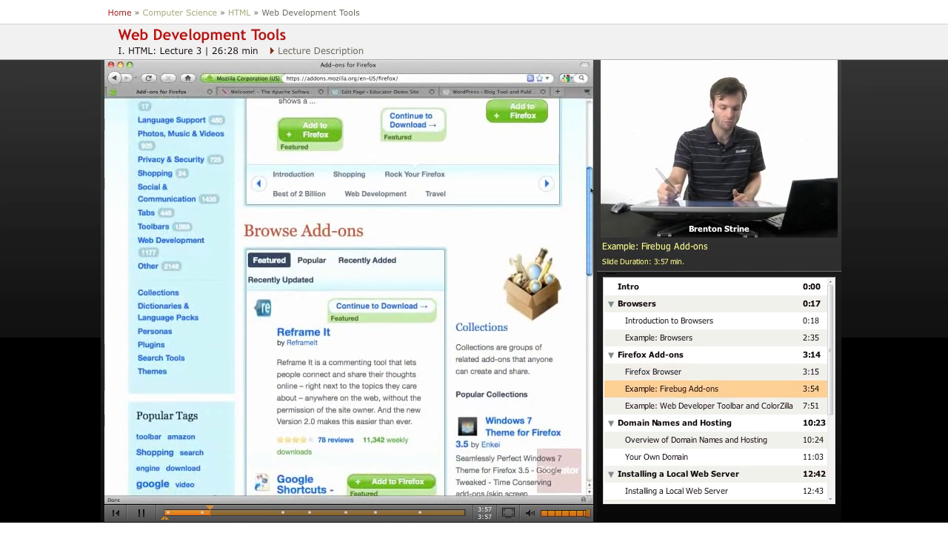
Step: Browse the Web Development category and reach the Firebug featured add-on
click(170, 239)
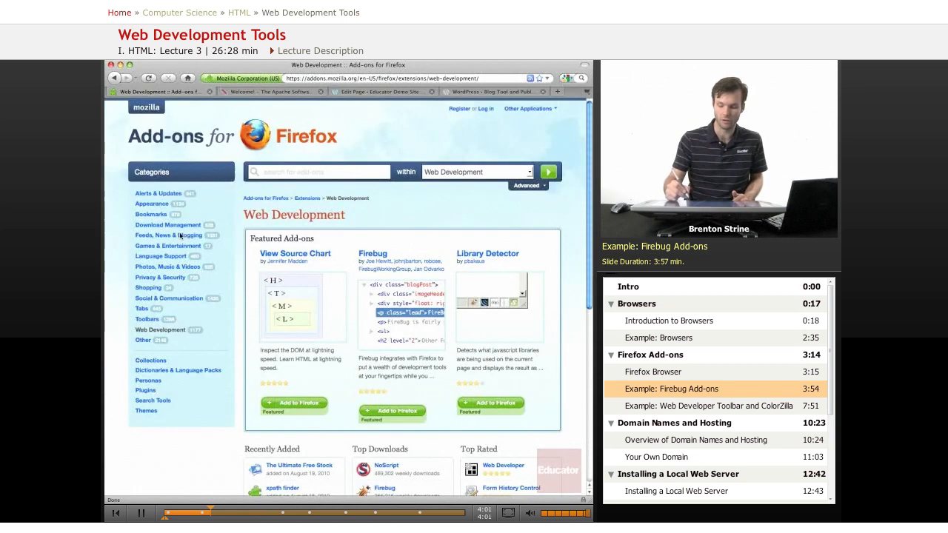
scroll(down, 3)
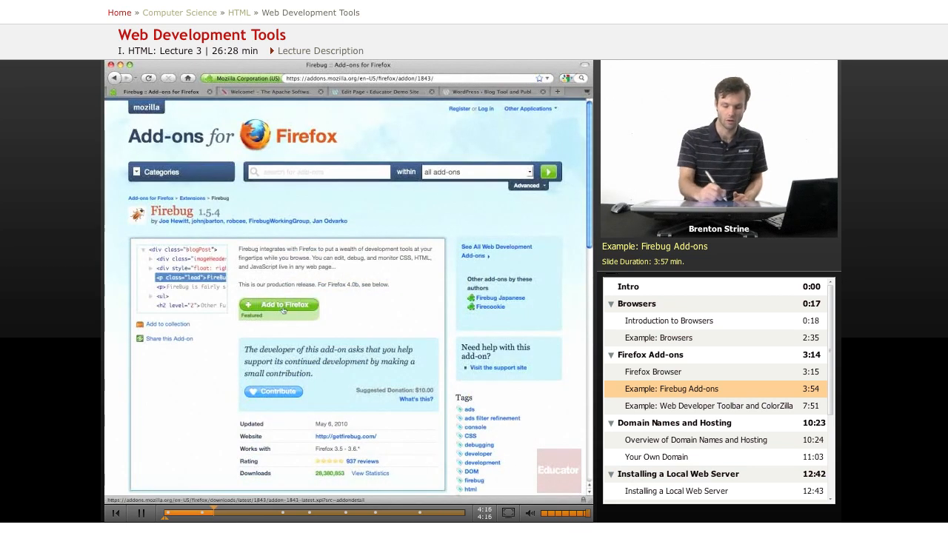
Step: Add Firebug to Firefox and confirm the installation
click(278, 305)
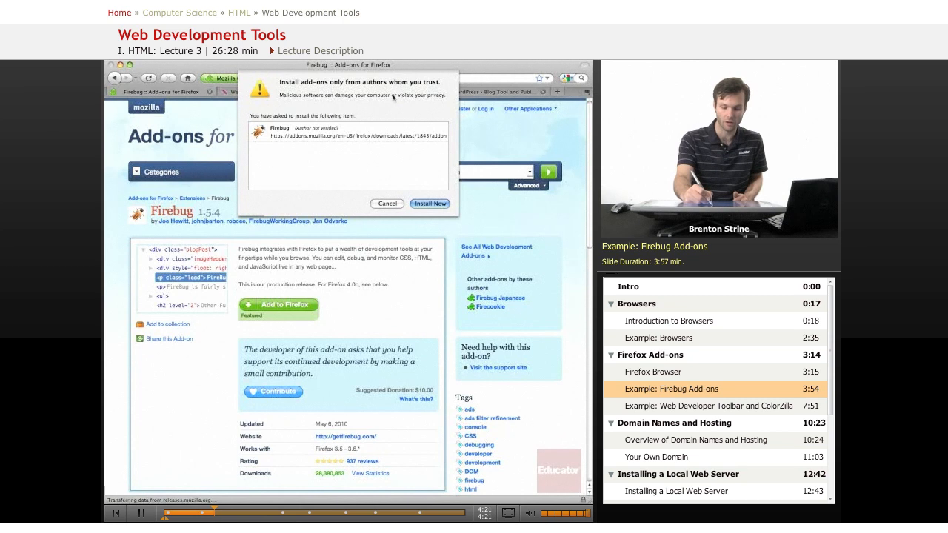
click(429, 202)
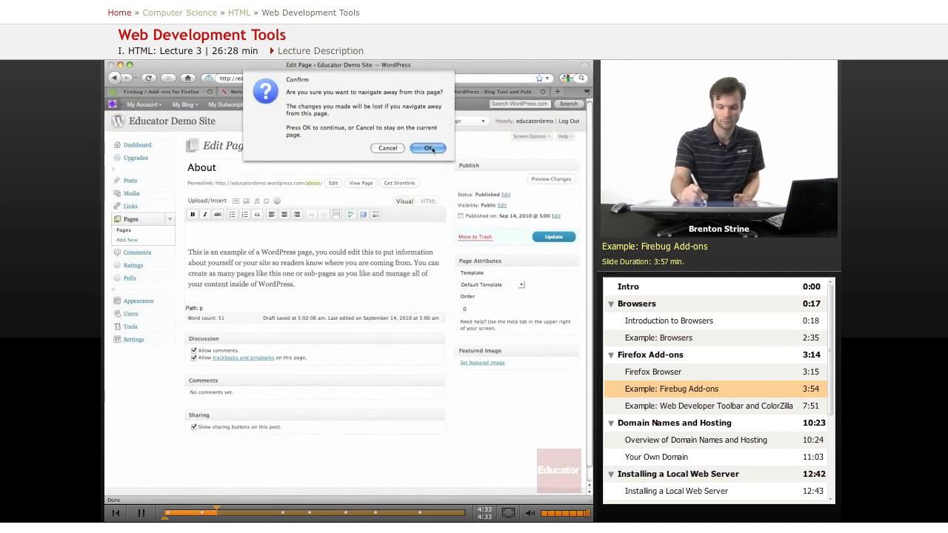
click(427, 148)
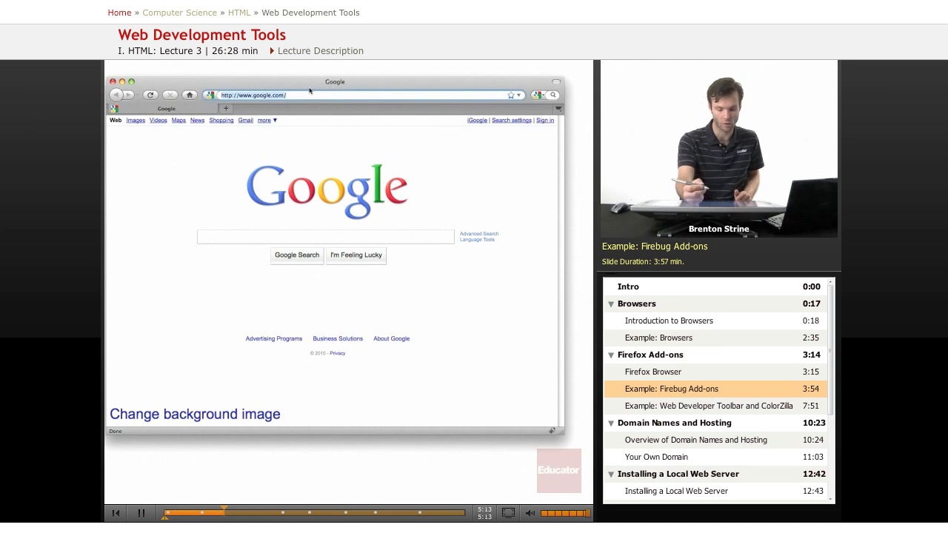
Step: Enter the educator.com address in the location bar to load its homepage
text(educator)
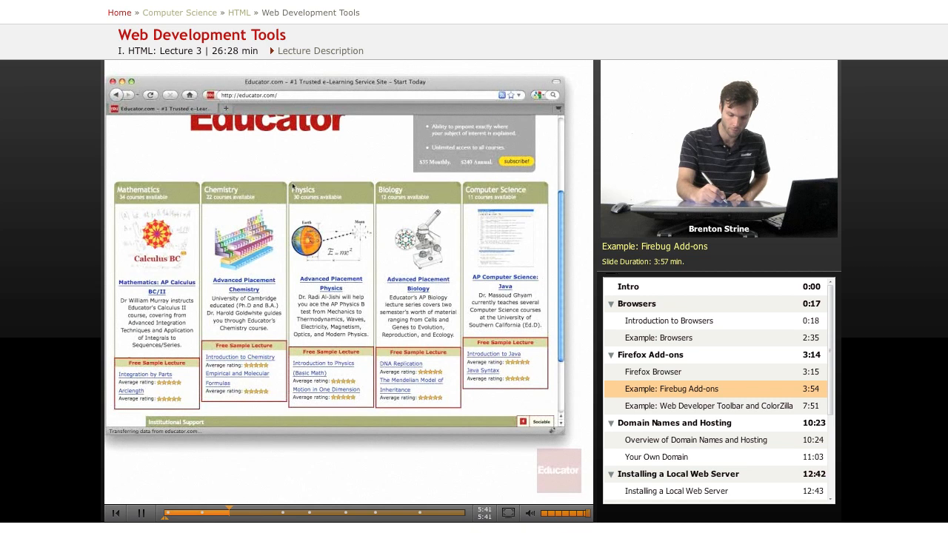
Step: Inspect the Physics course box with Firebug to see its markup and styles
right_click(311, 208)
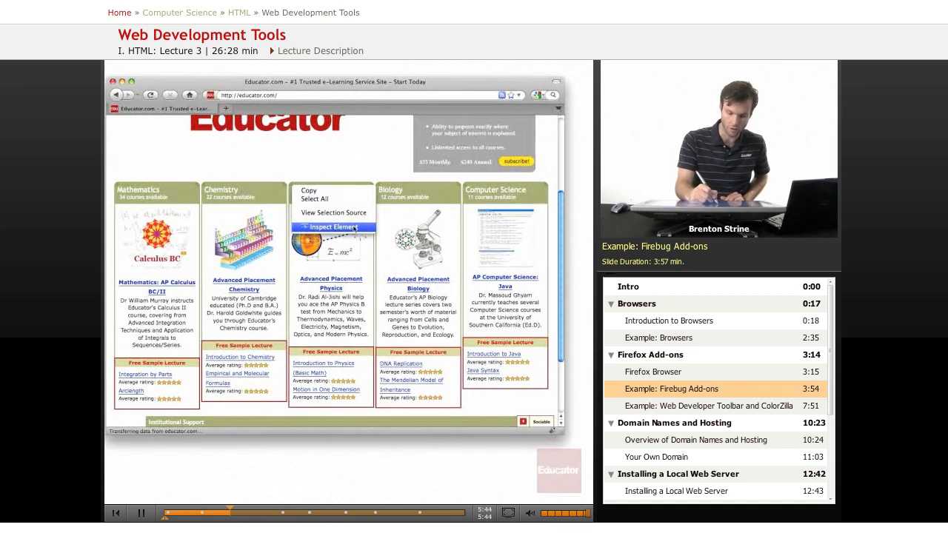
click(330, 227)
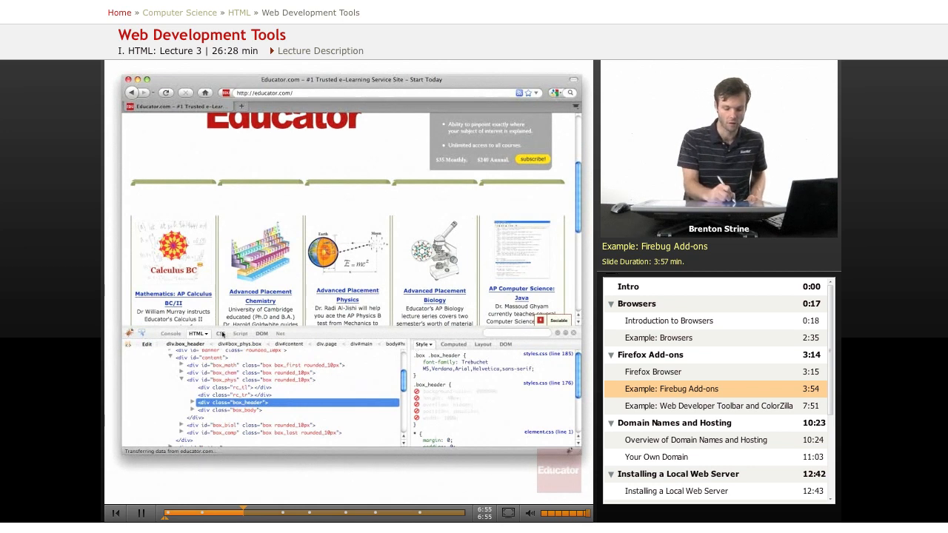
Step: Look through Firebug's CSS and Script views, then return to the HTML view
click(214, 333)
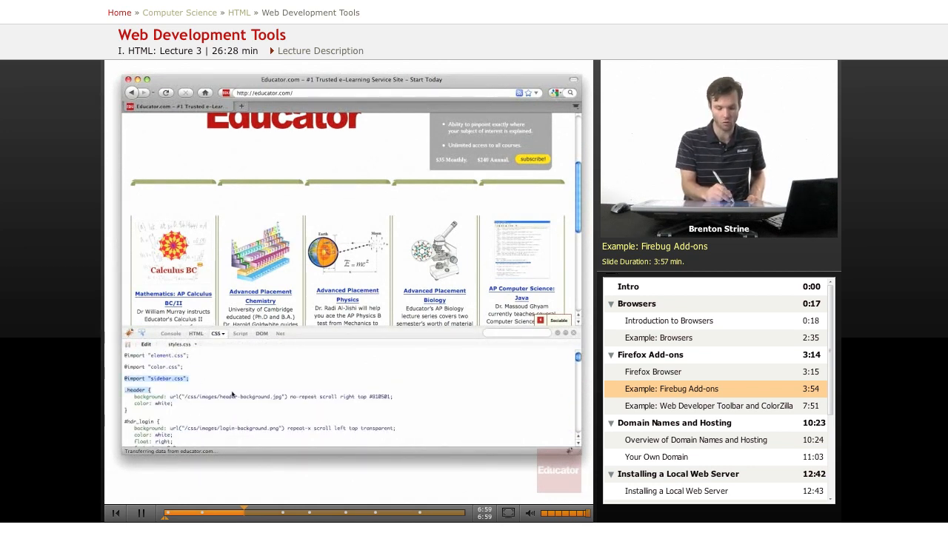
click(239, 333)
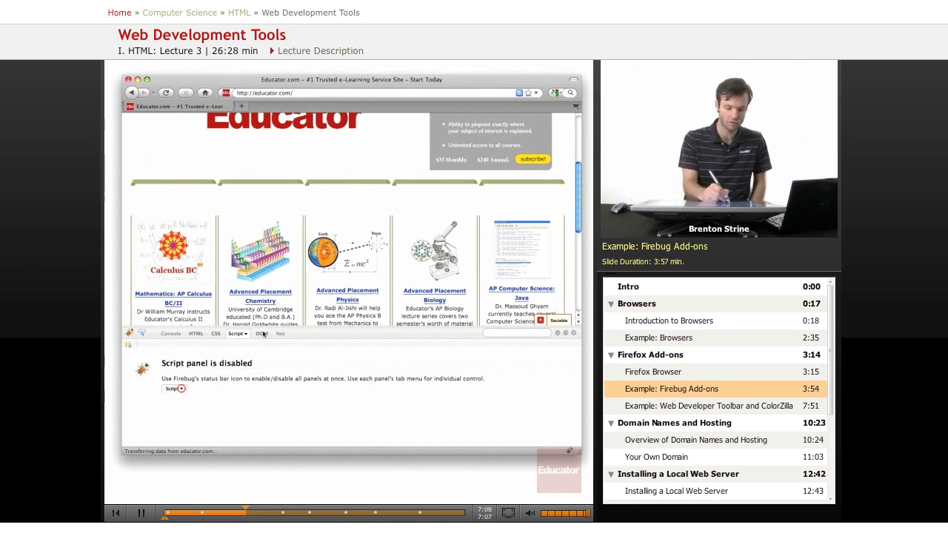
click(256, 333)
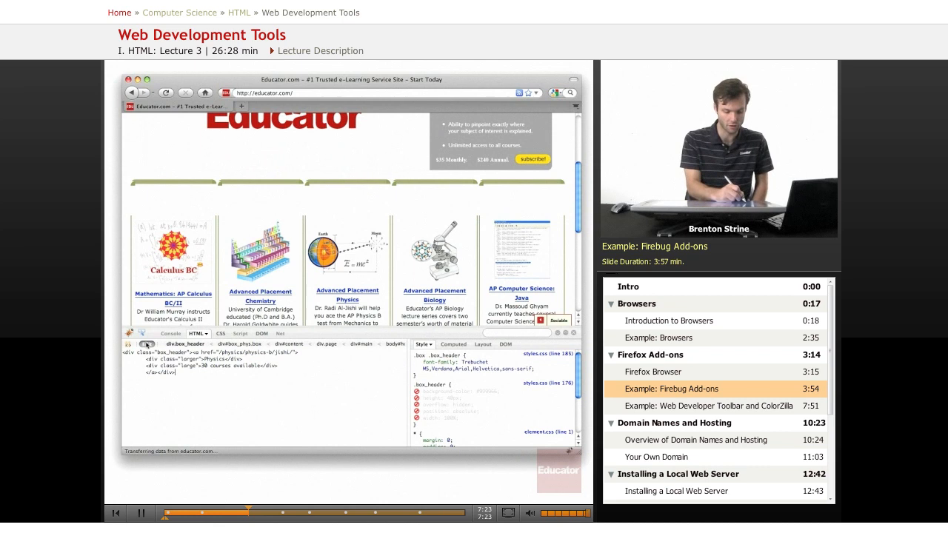
click(172, 333)
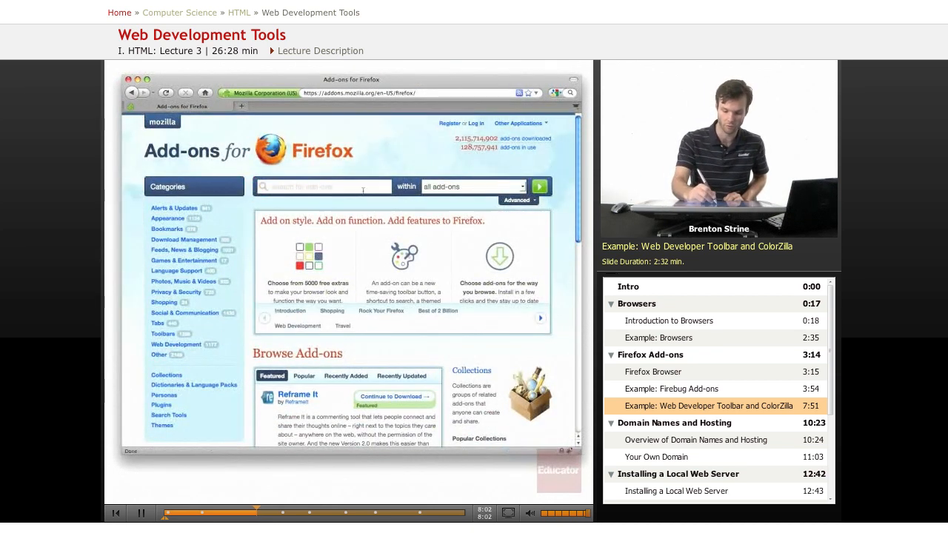
Step: Search the add-ons site for 'web developer' and install Web Developer by chrispederick
text(web developer)
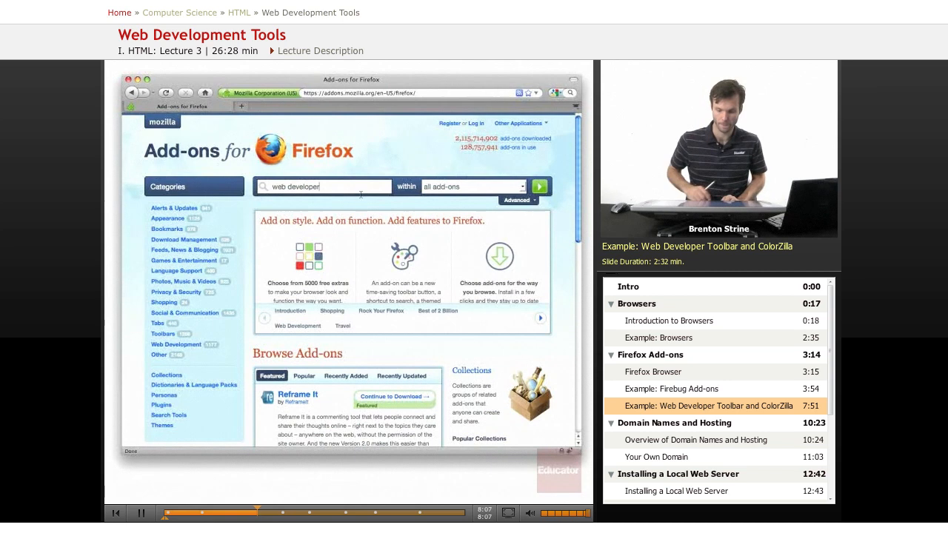
click(539, 186)
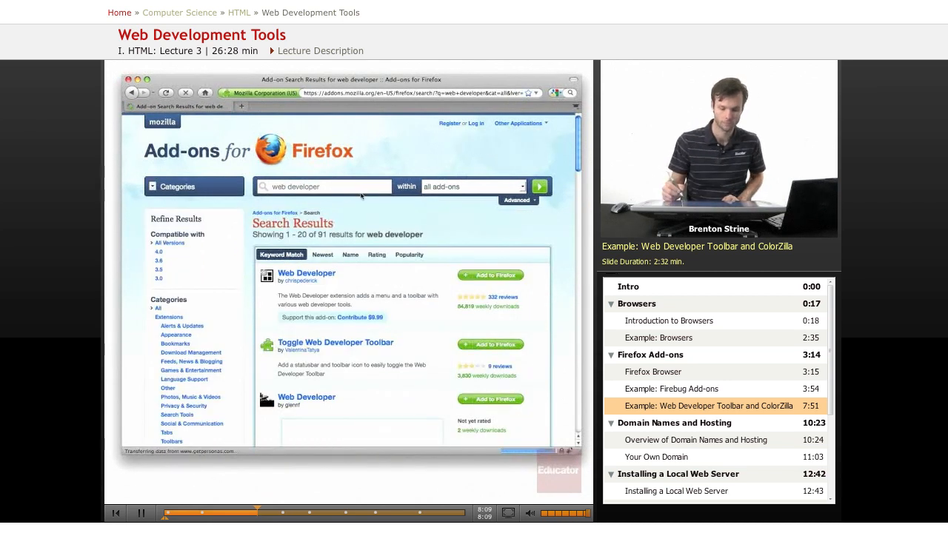
click(490, 275)
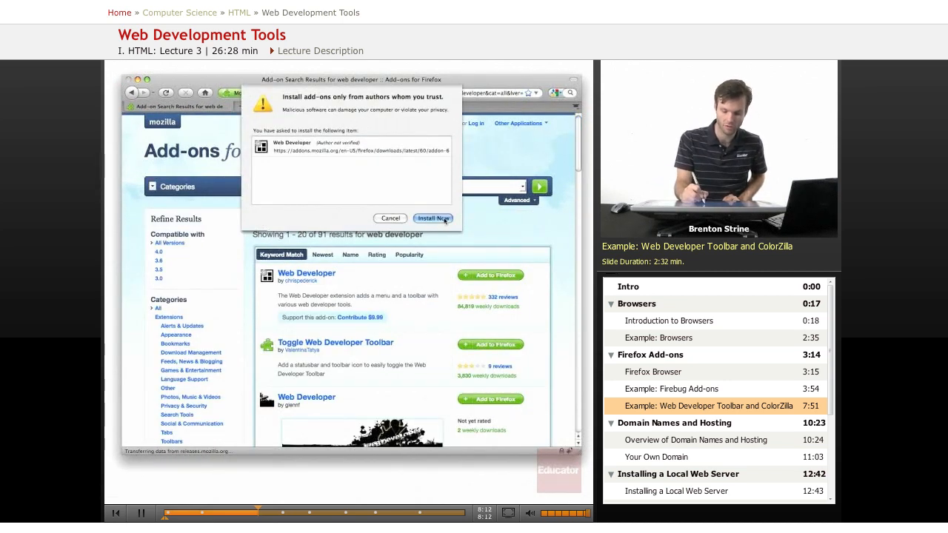
click(433, 217)
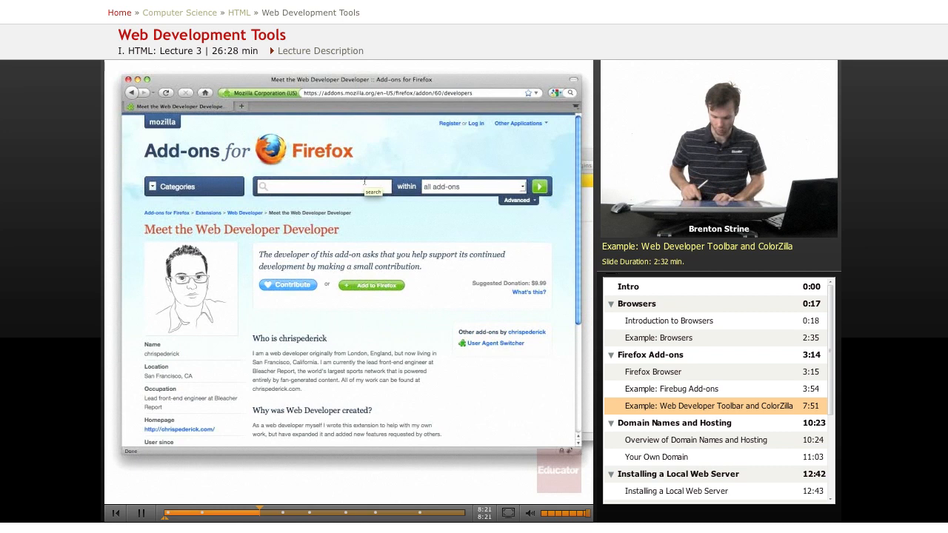
Step: Search the add-ons site for colorzilla and install the ColorZilla add-on
text(colorzilla)
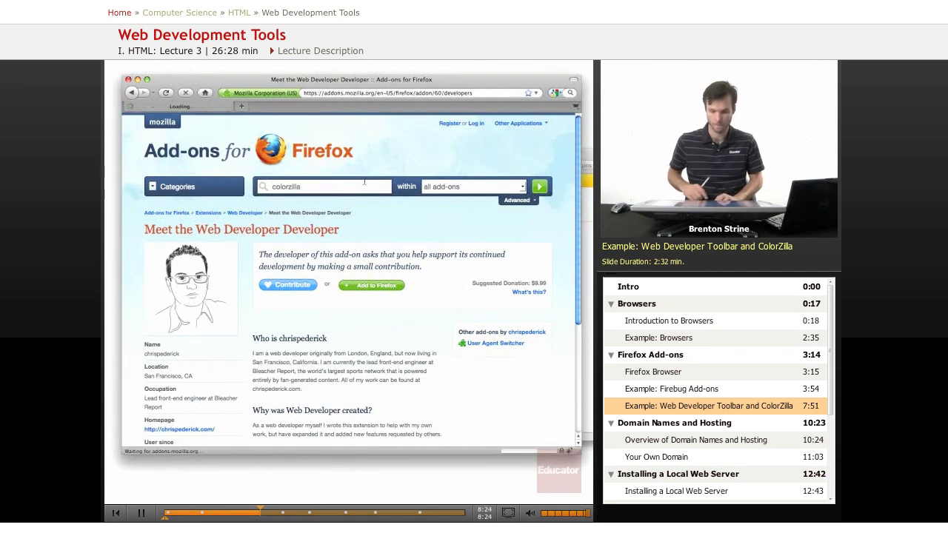
click(539, 185)
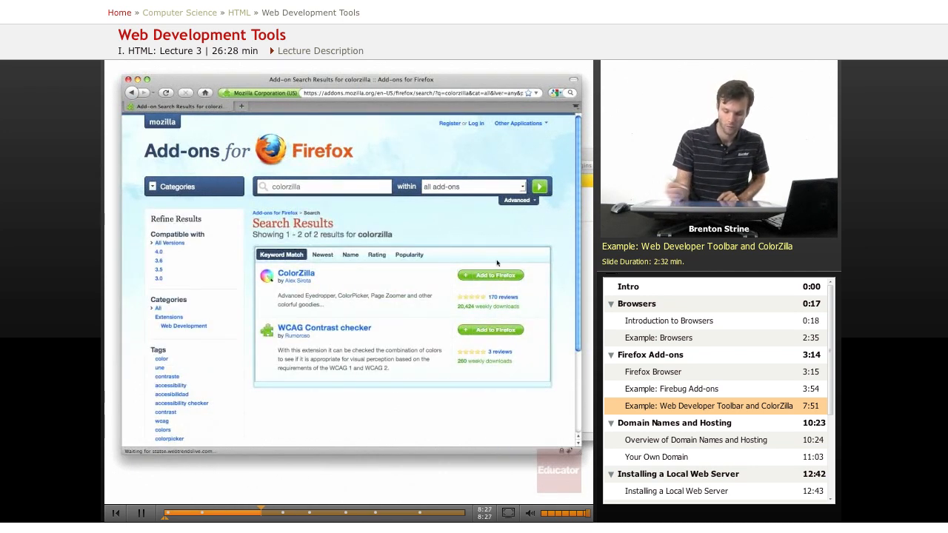
click(490, 274)
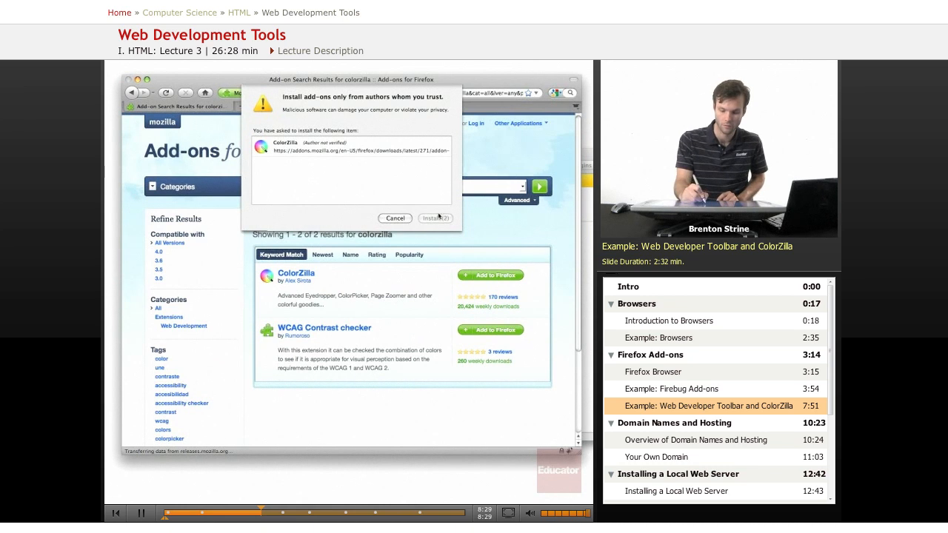
click(436, 217)
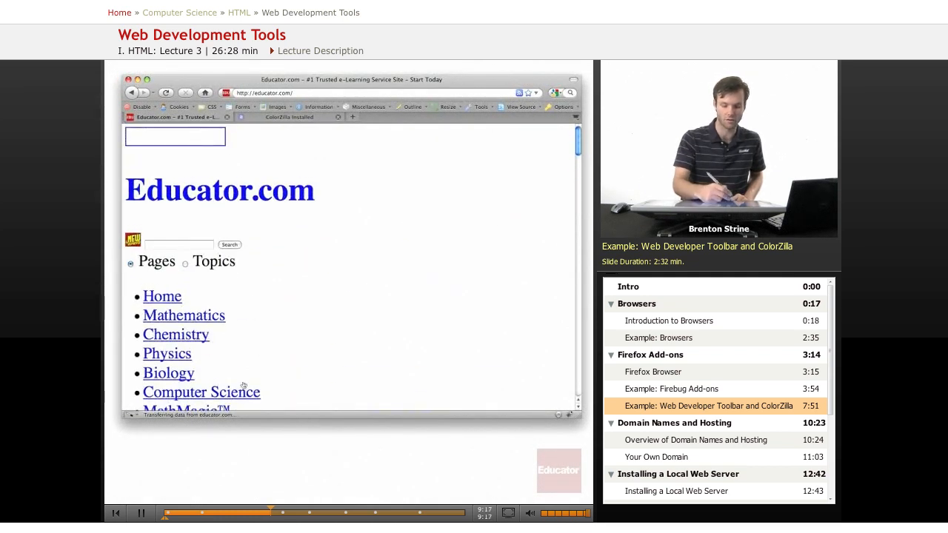
Step: Re-enable all styles from the Web Developer CSS menu to restore the page's styling
scroll(down, 3)
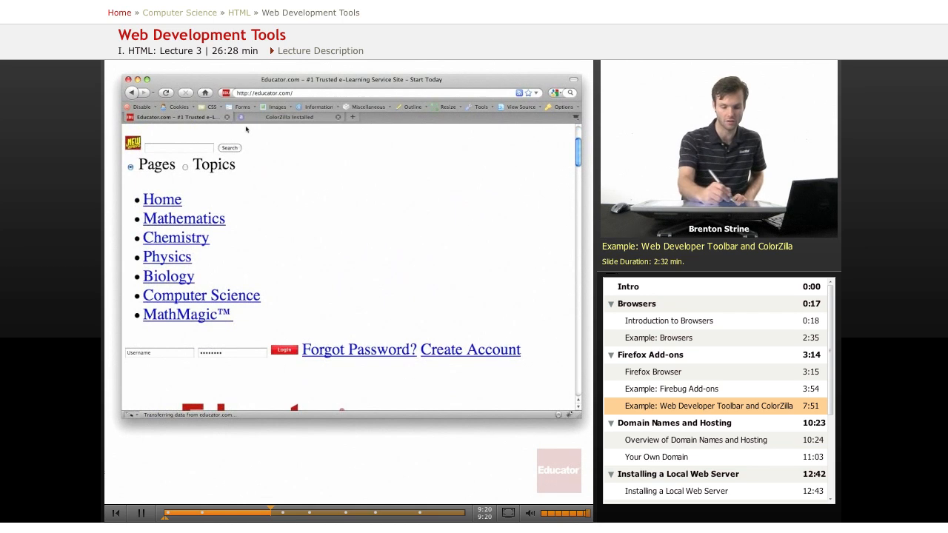
click(141, 107)
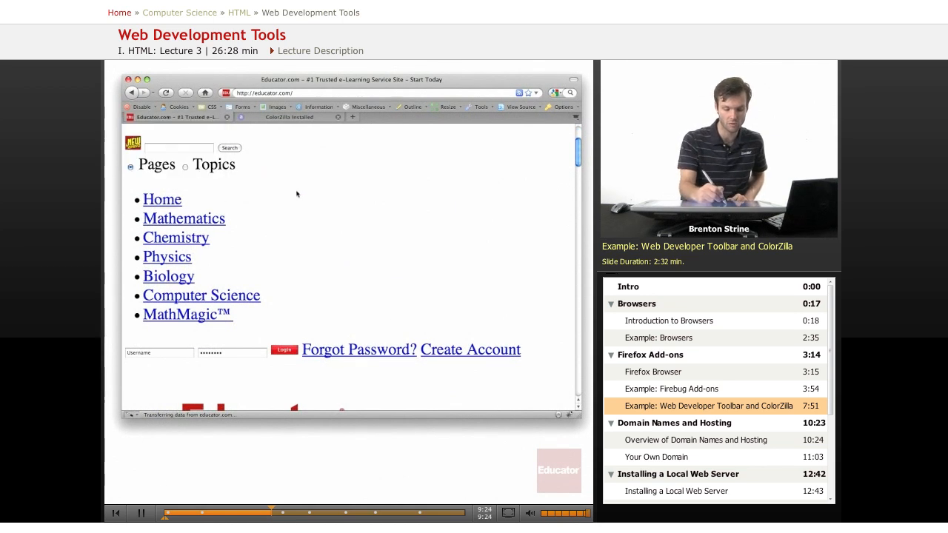
click(278, 106)
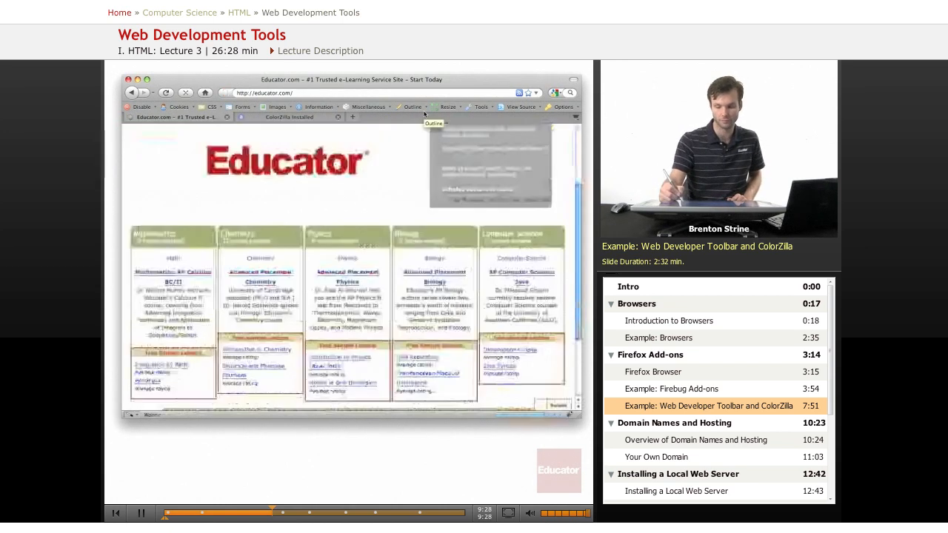
click(277, 107)
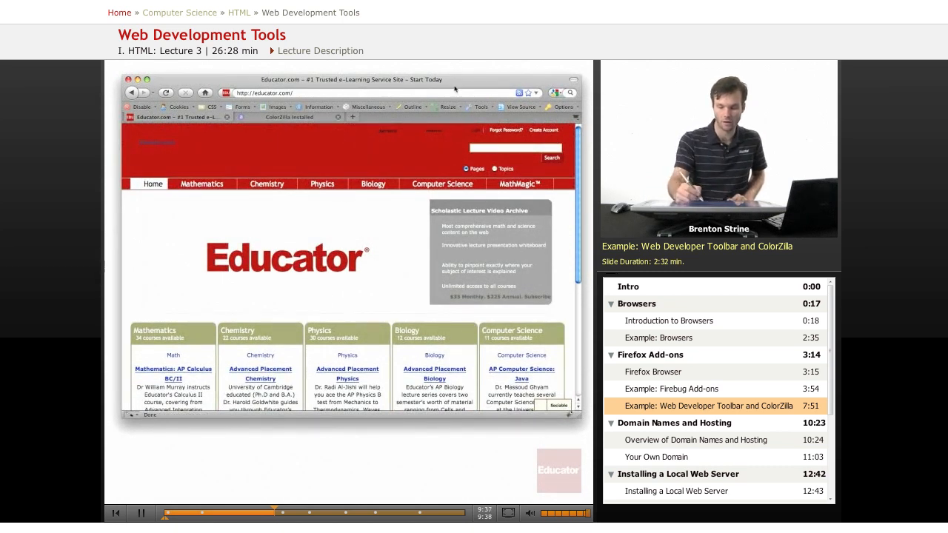
Step: Choose Outline Block Level Elements from the Web Developer Outline menu
click(413, 107)
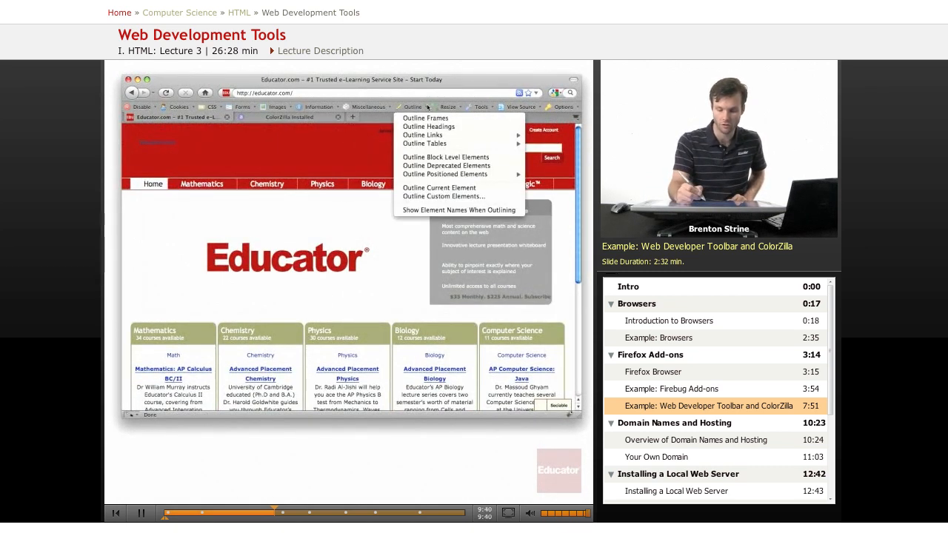
mouse_move(424, 143)
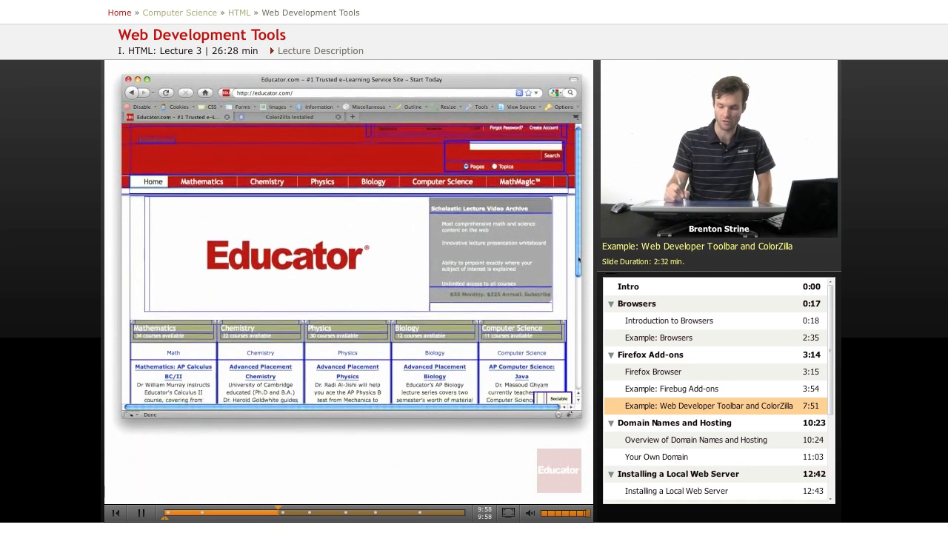
scroll(down, 3)
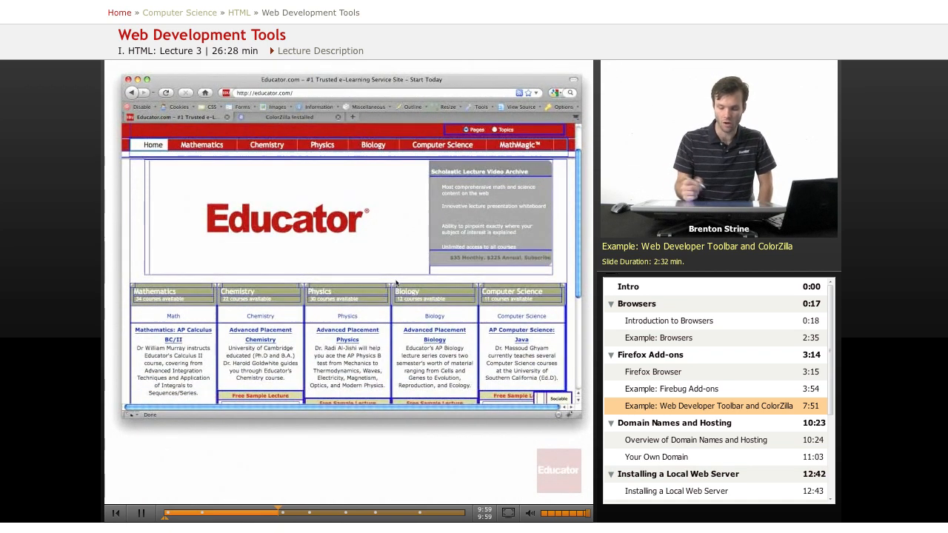